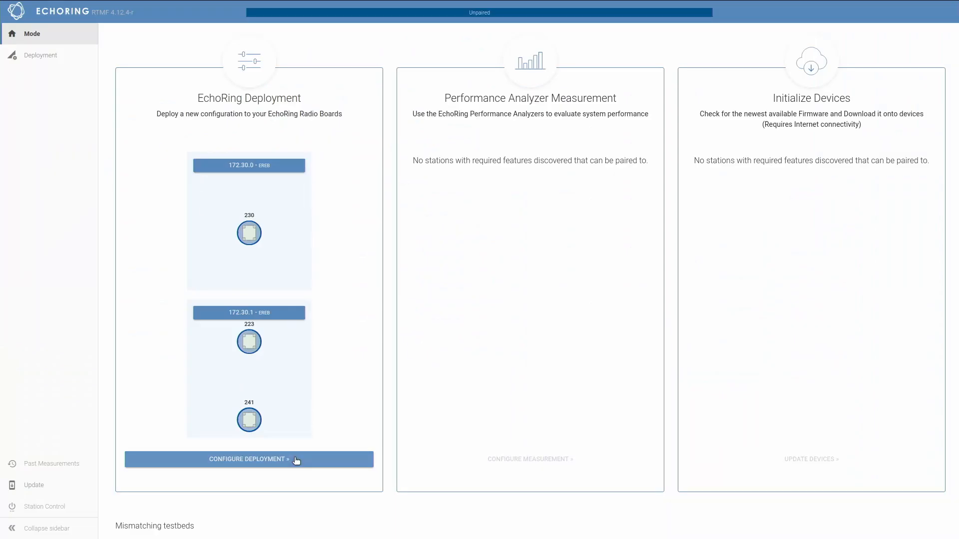
Start a new EchoRing deployment to reach the three-node Host Configuration tab
click(248, 459)
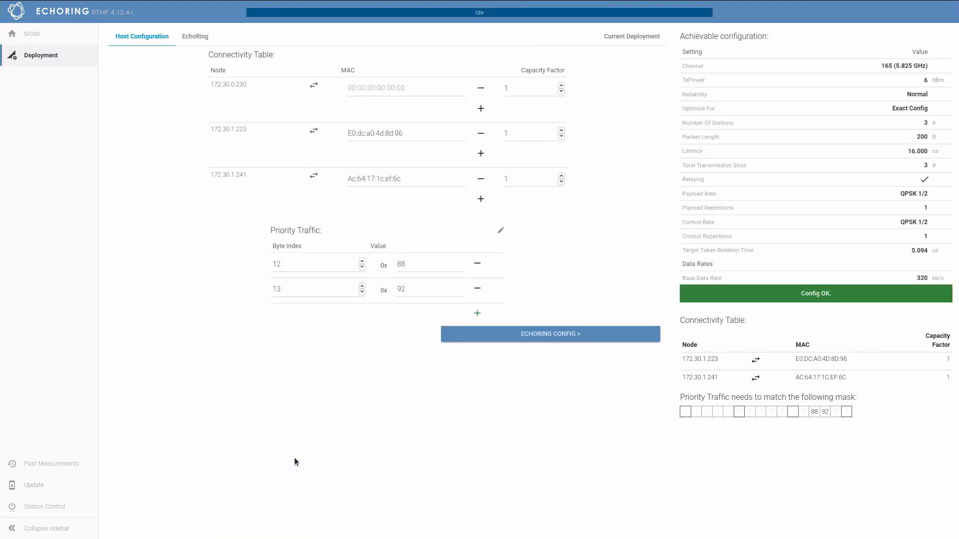
mouse_move(326, 279)
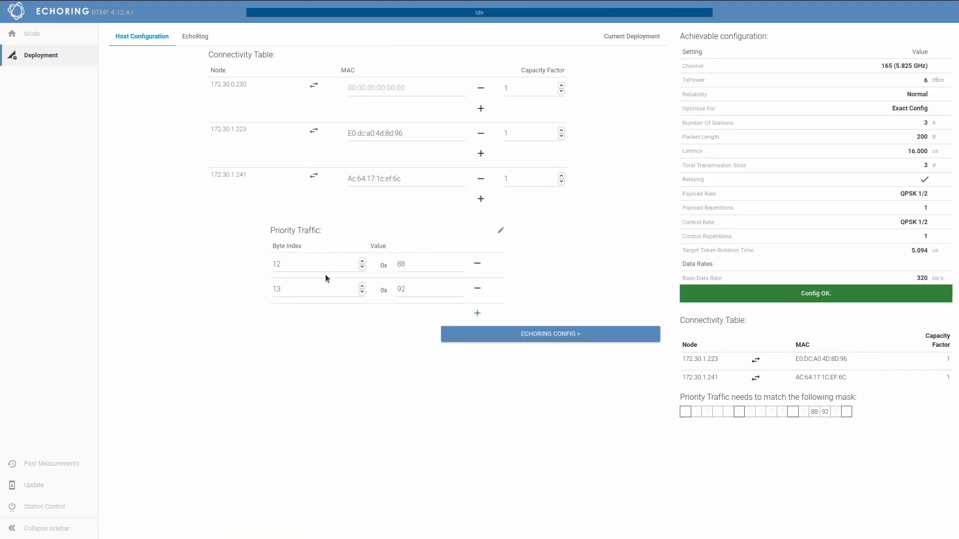
mouse_move(390, 155)
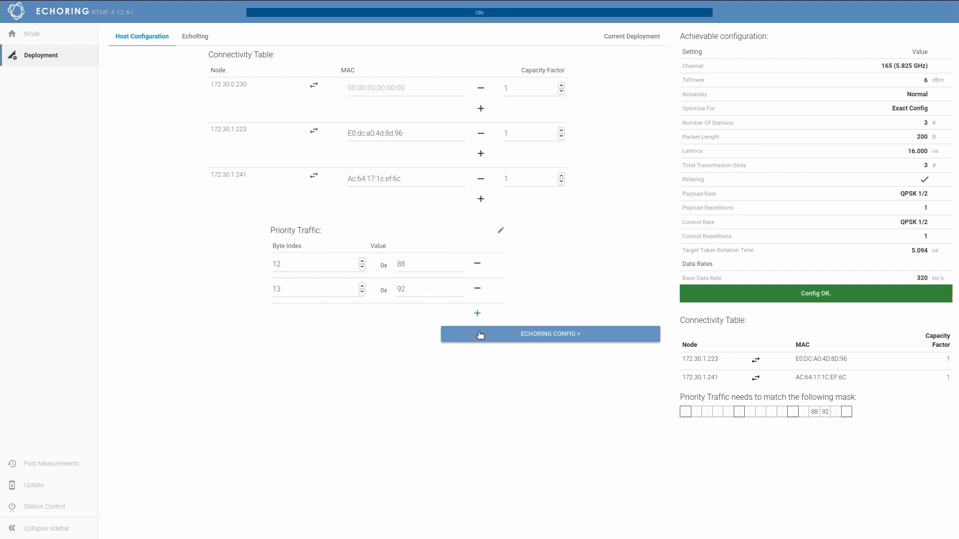
Deploy the channel 165, 6 dBm, three-station, 200-byte packet configuration
click(550, 334)
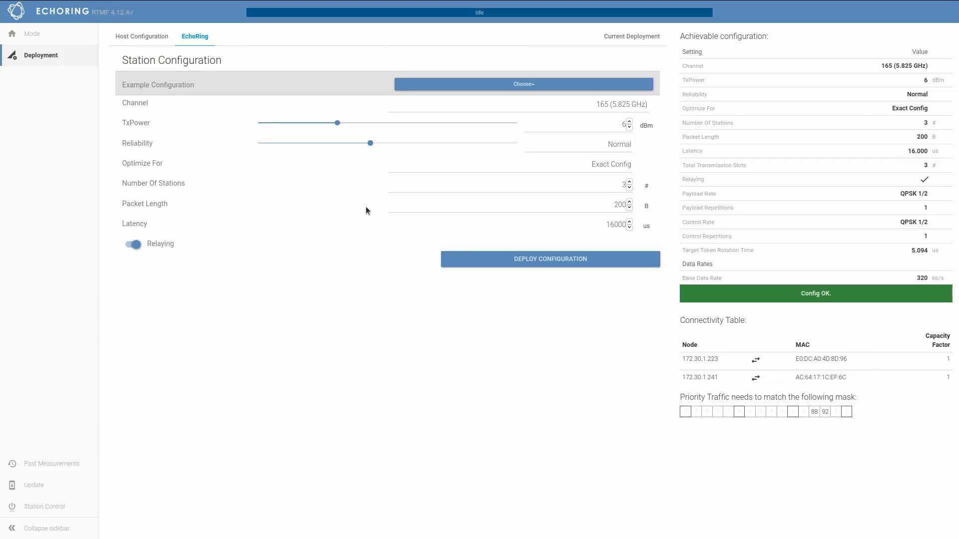
mouse_move(413, 267)
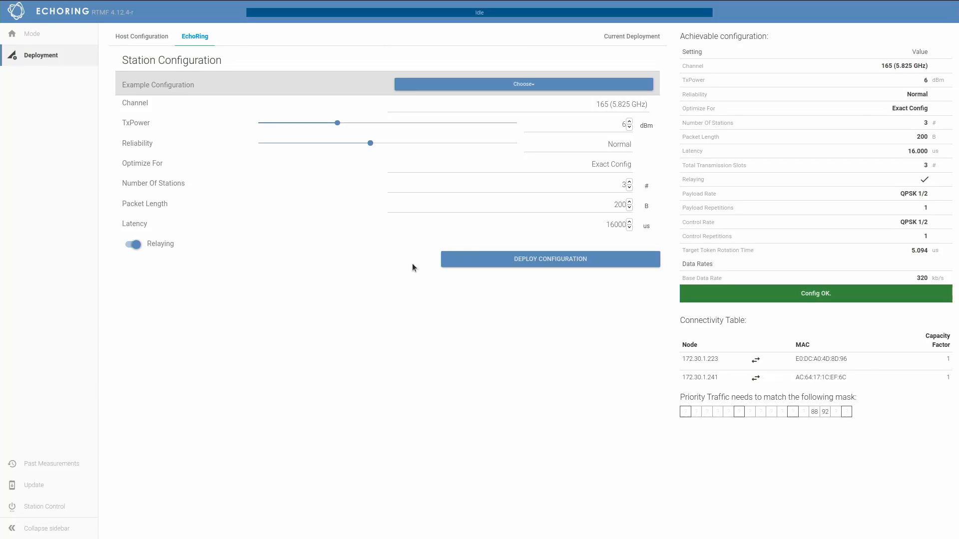
click(549, 259)
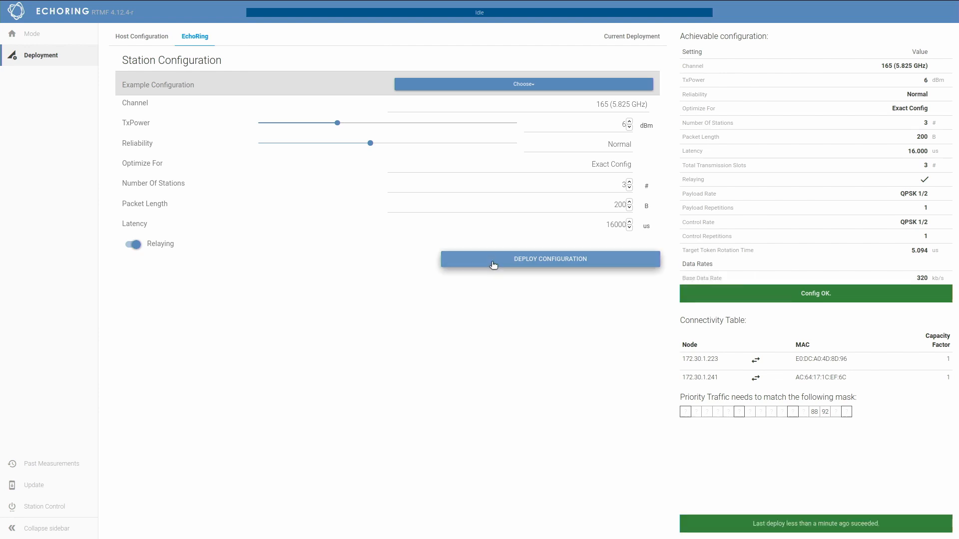
Open the health monitor with station topology, SNR 31–42 and ~205 packet counts
click(550, 259)
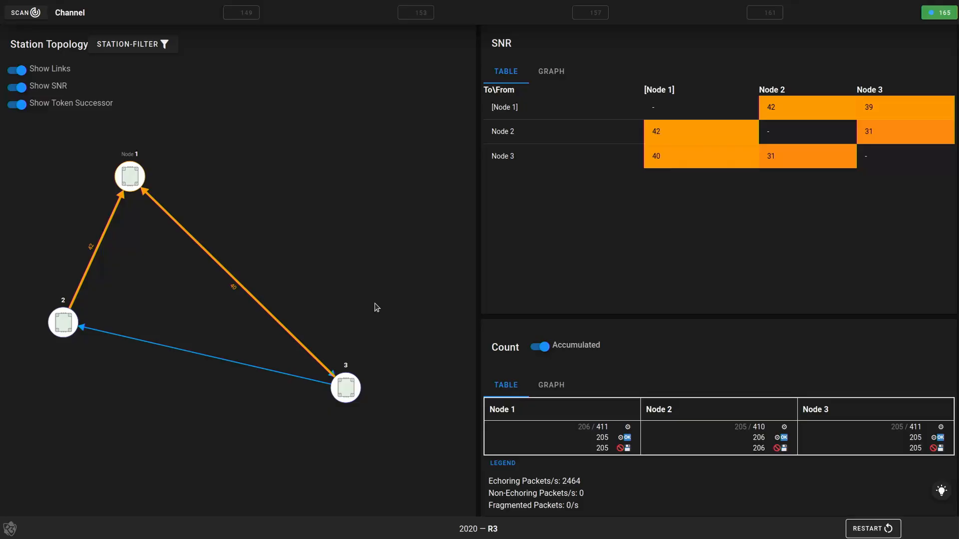